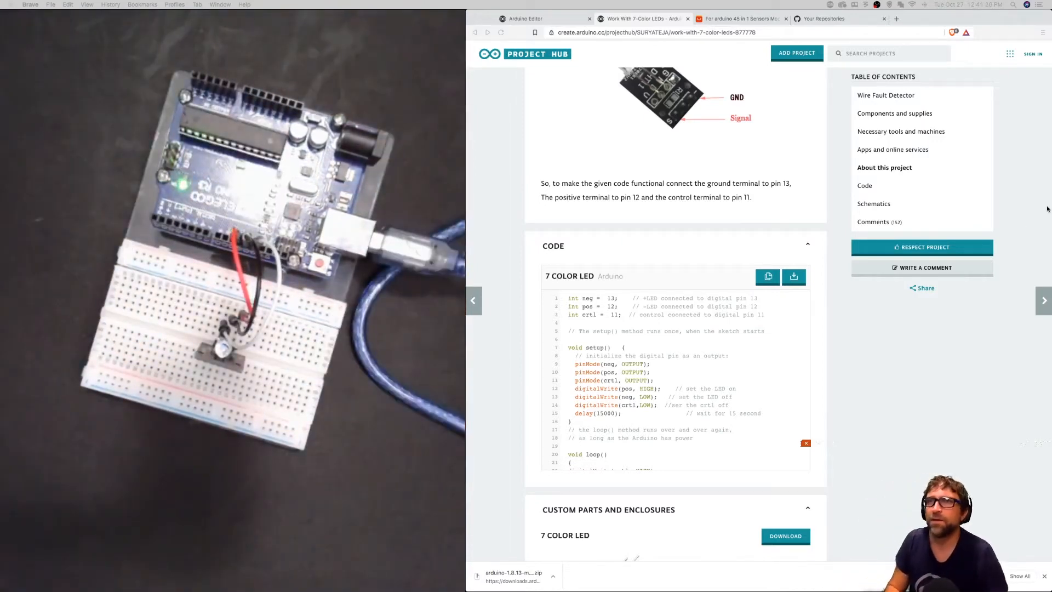
Upload the blank 4in1 sketch, then copy the tutorial's 7 COLOR LED code
click(530, 19)
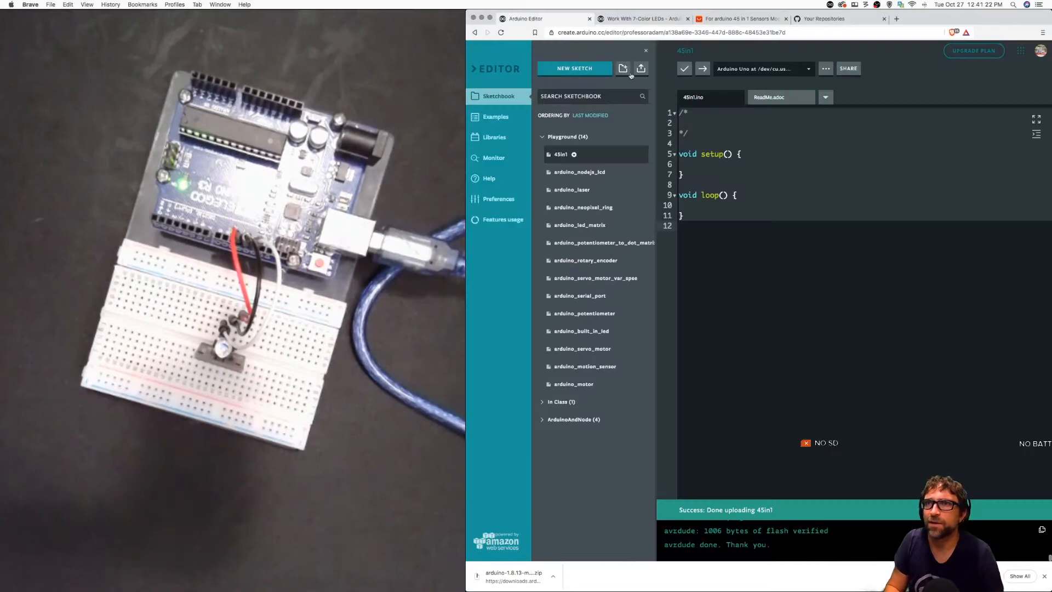
click(684, 68)
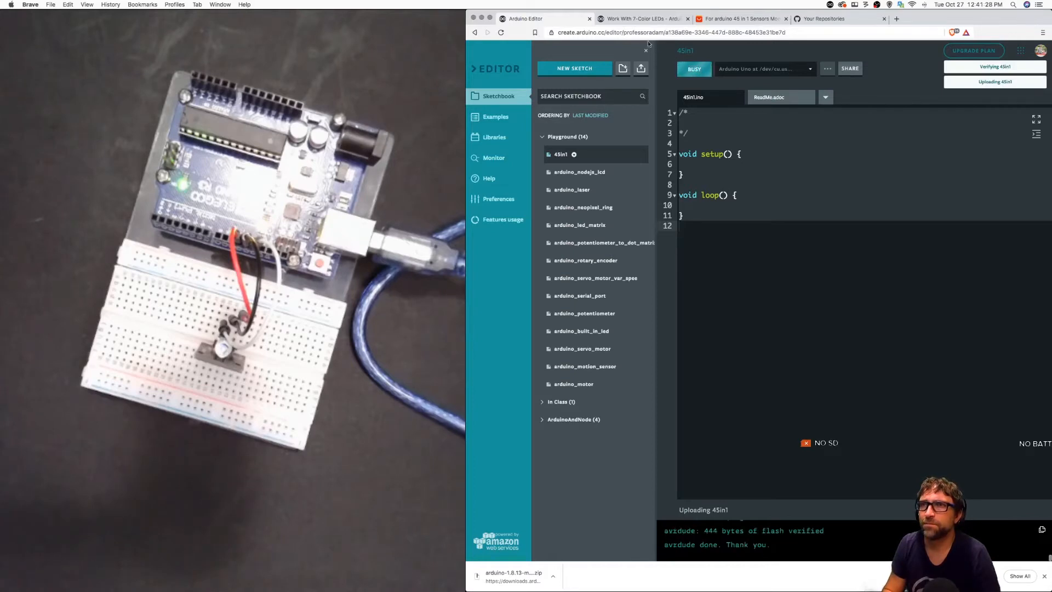
click(642, 18)
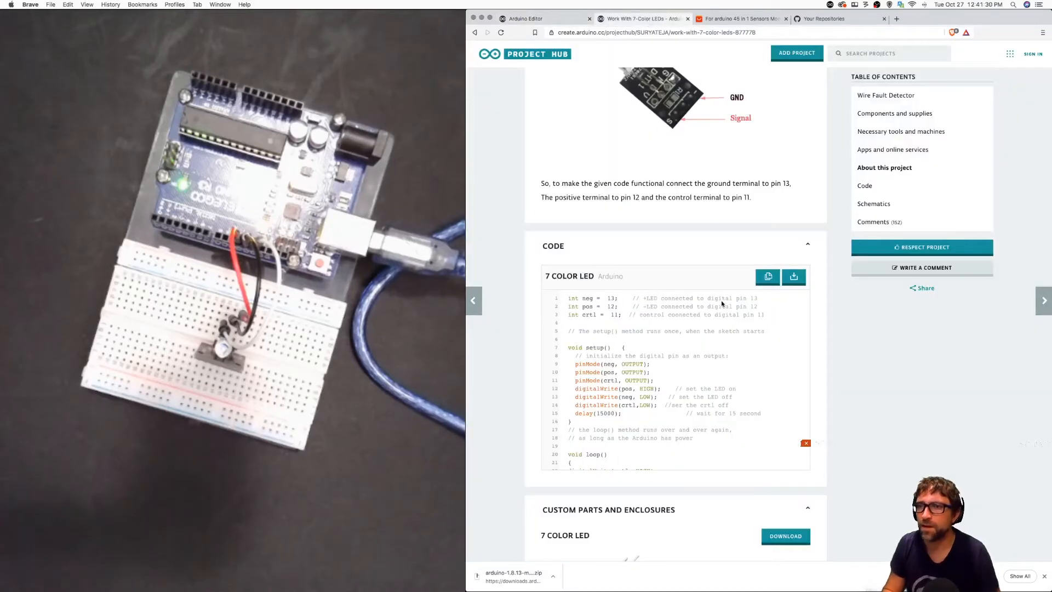
click(766, 276)
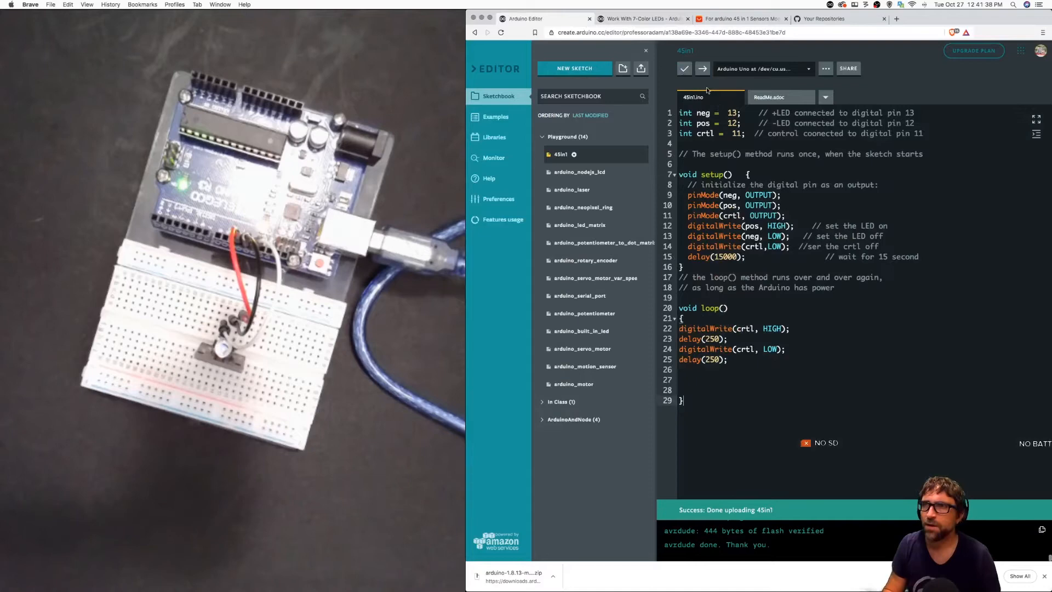
Upload the 7-colour LED sketch to the Uno until 'Done uploading 4in1' appears
click(684, 68)
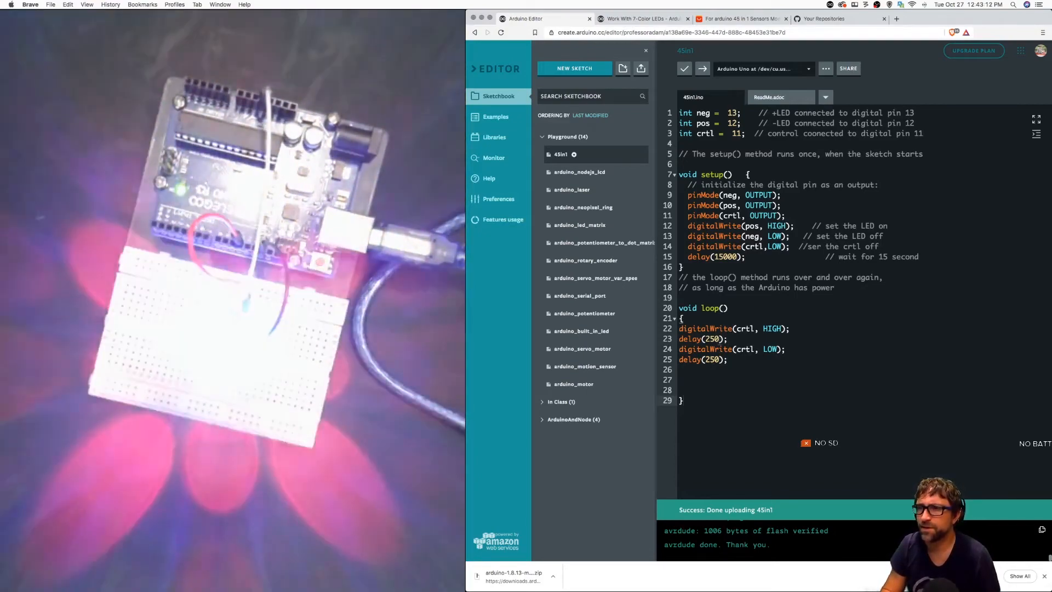
Replace the 250 delay value with 5000 and upload the sketch
double_click(712, 339)
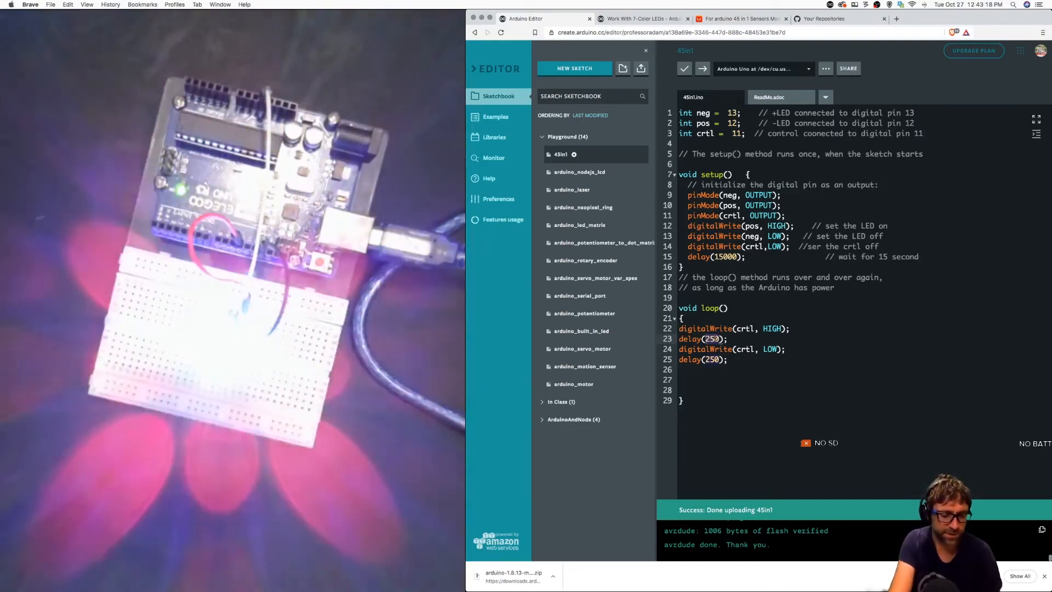
text(5000)
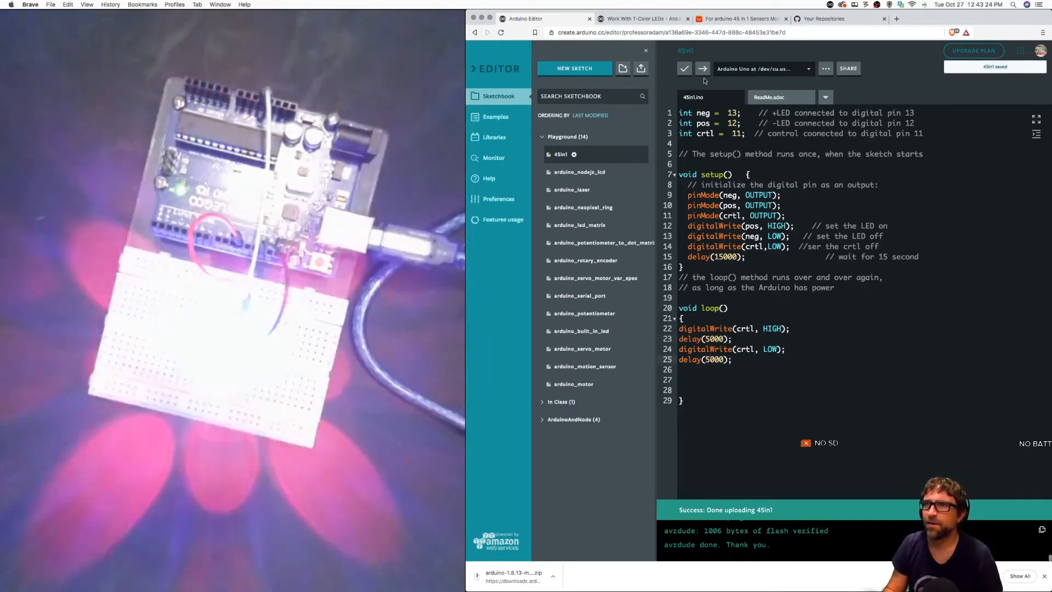
click(683, 68)
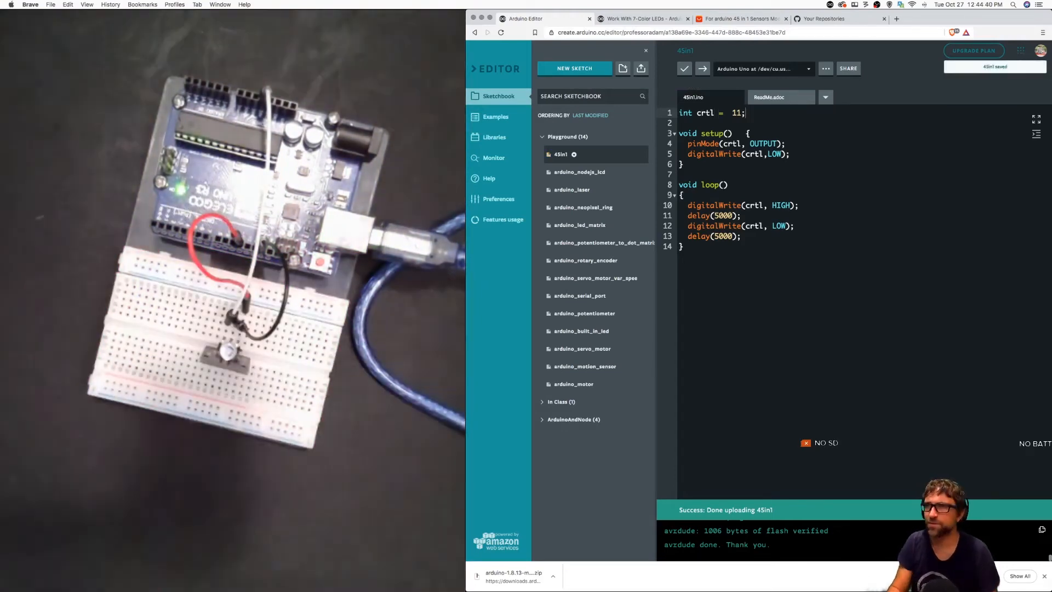
mouse_move(701, 68)
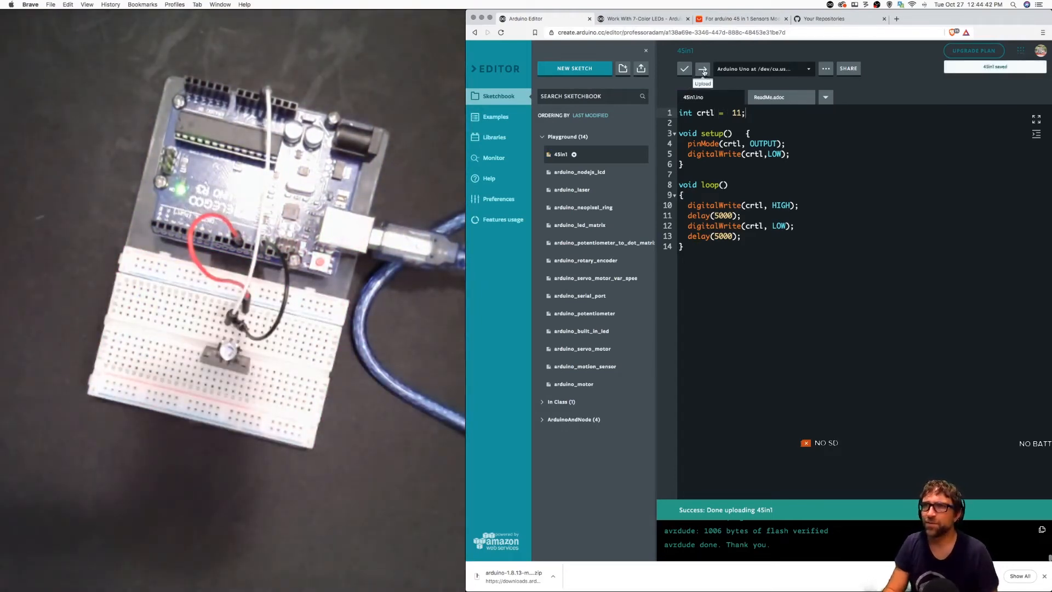
Upload the trimmed pin-11 sketch to the Uno and confirm success
click(702, 69)
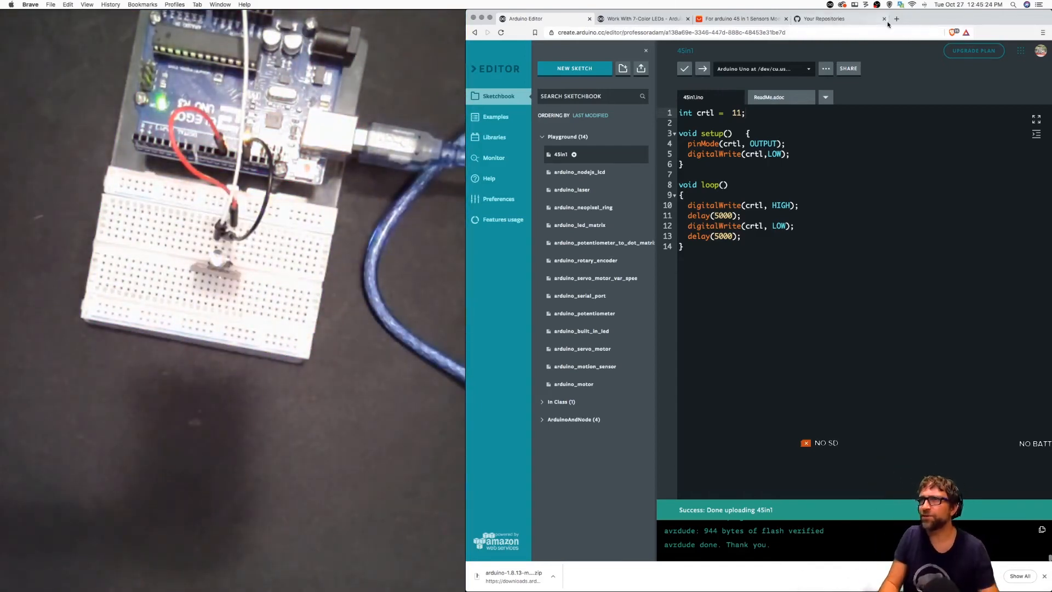
Search Google for '7 color led arduino' in a new tab and skim the RGB LED tutorial
click(900, 19)
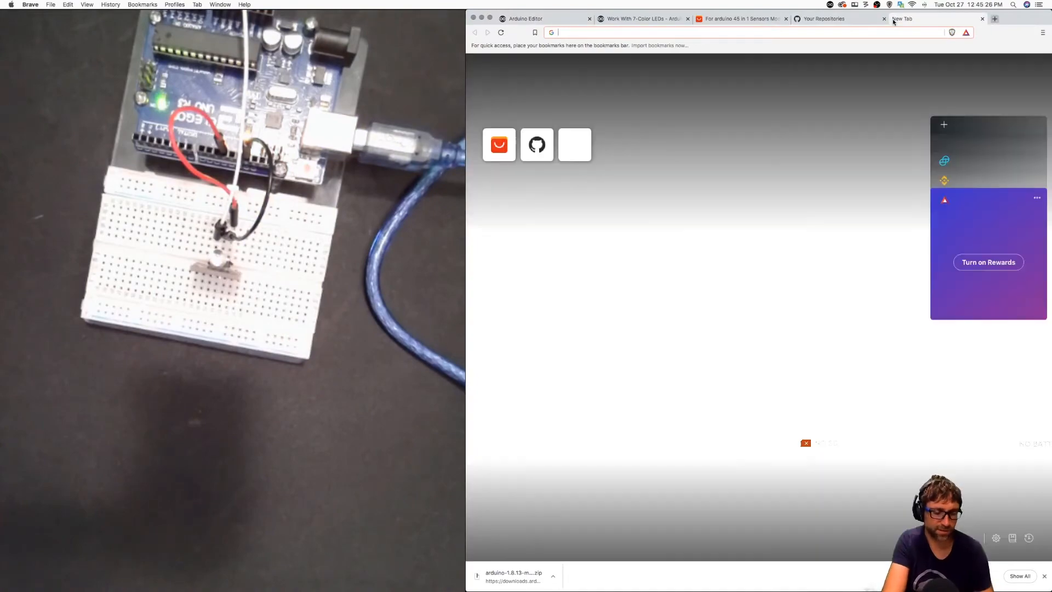
text(7 color led arduino choose colour)
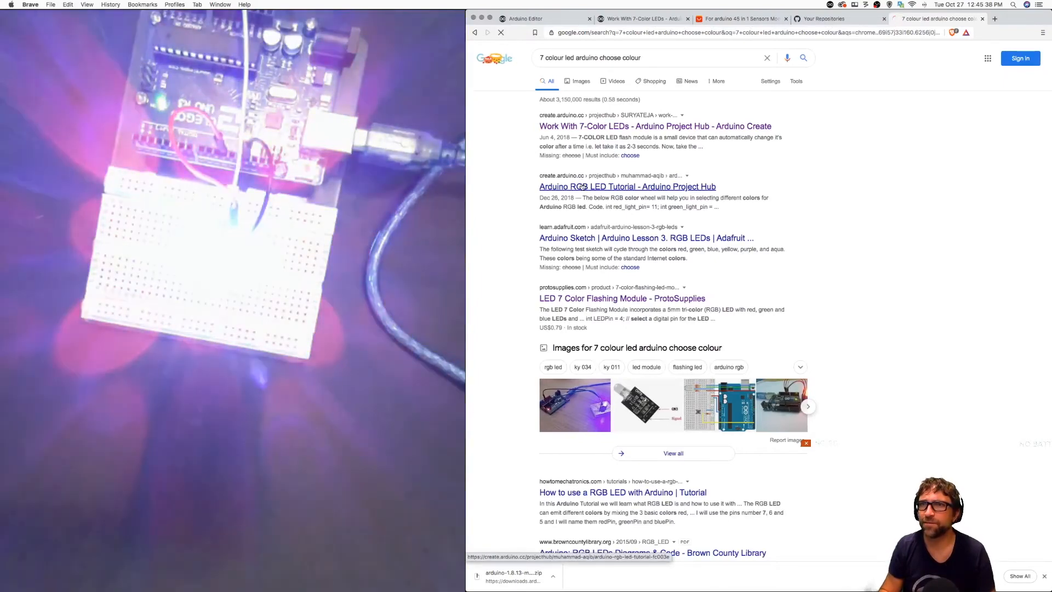
click(628, 186)
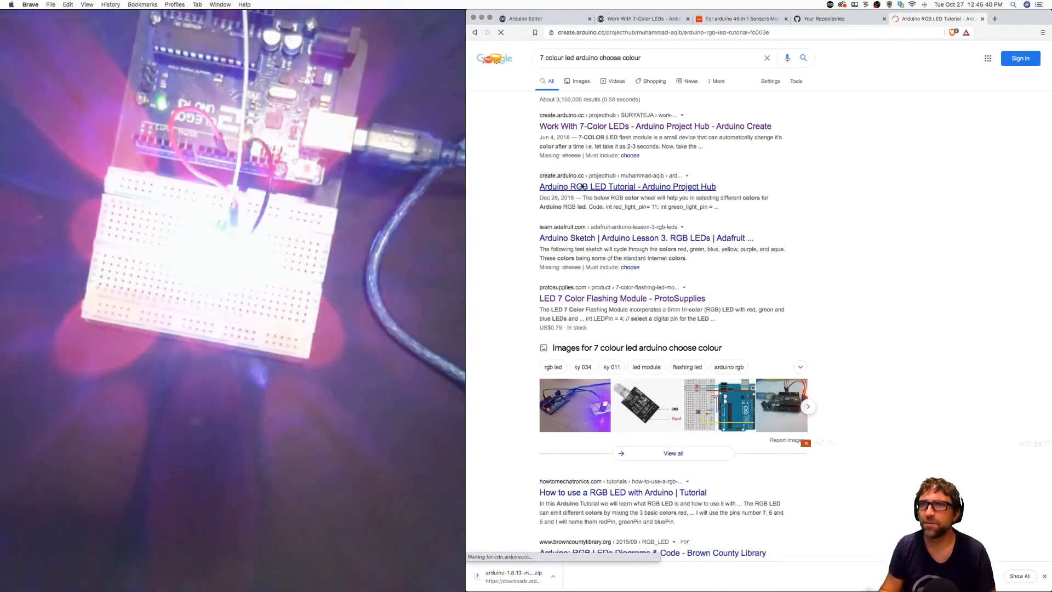
click(628, 186)
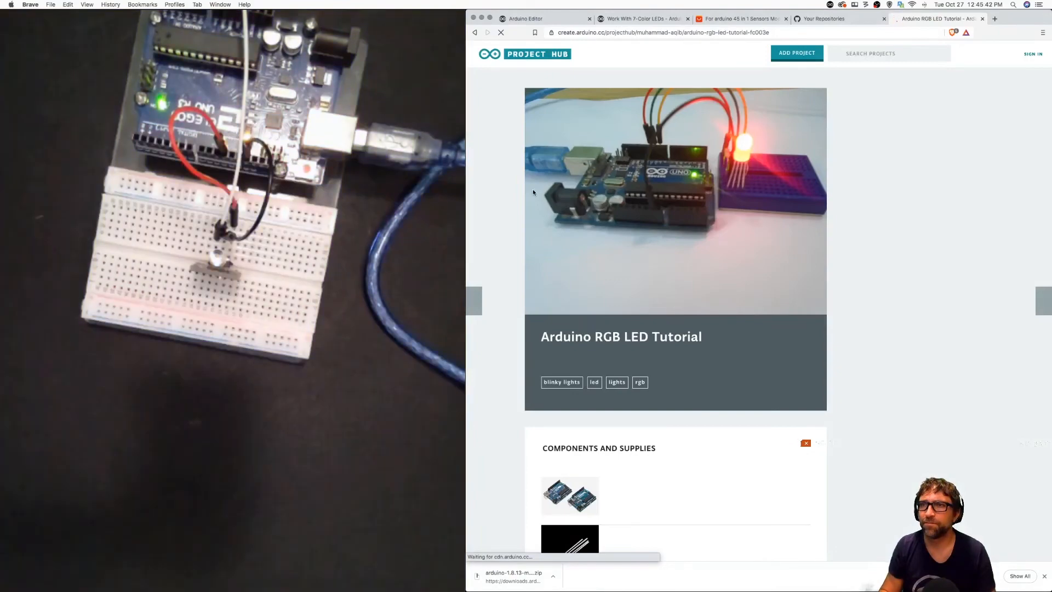
scroll(down, 3)
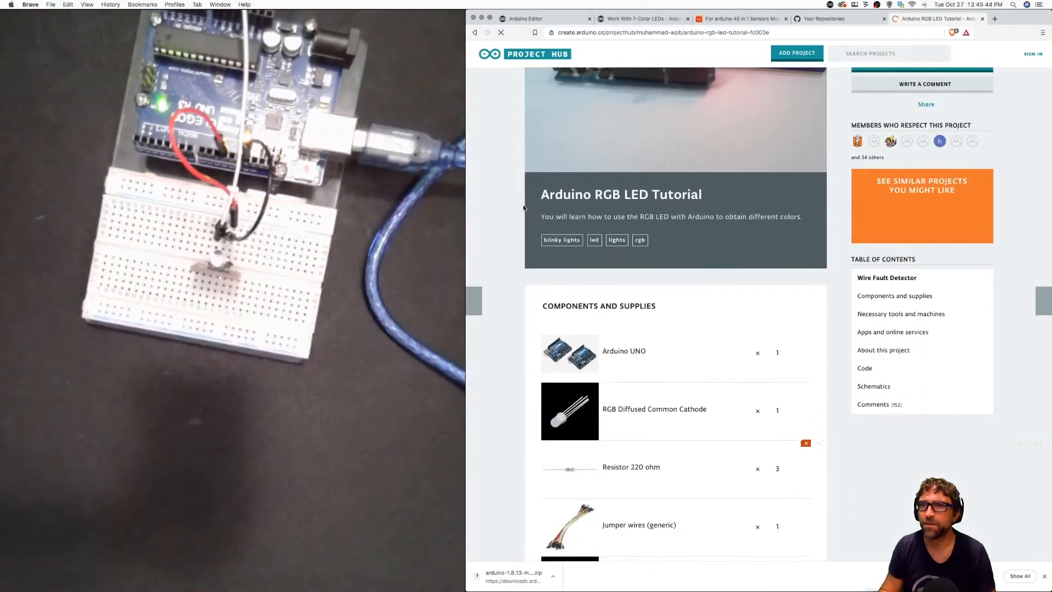
scroll(down, 3)
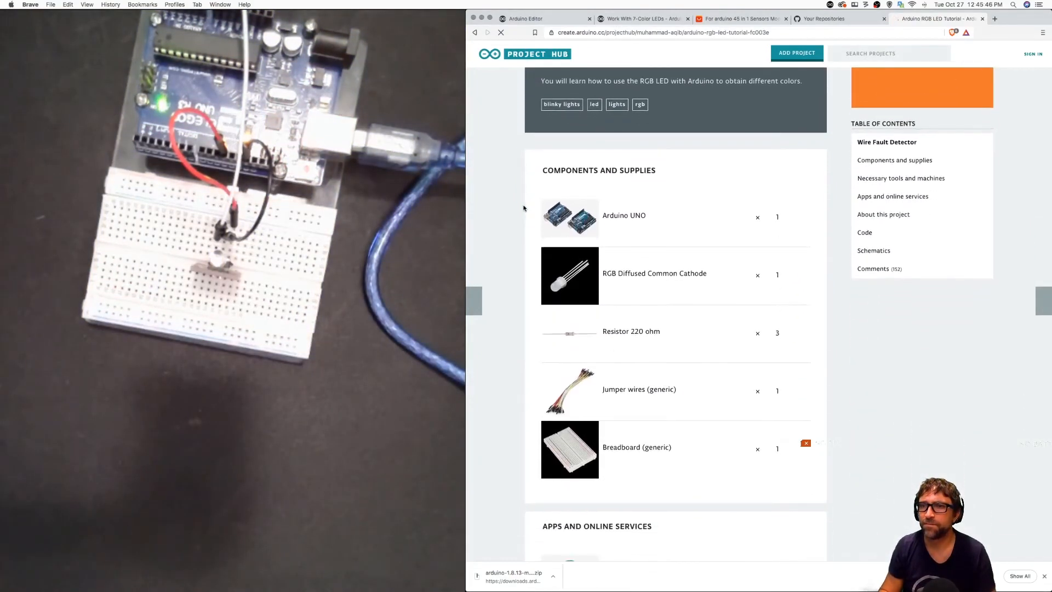
scroll(down, 3)
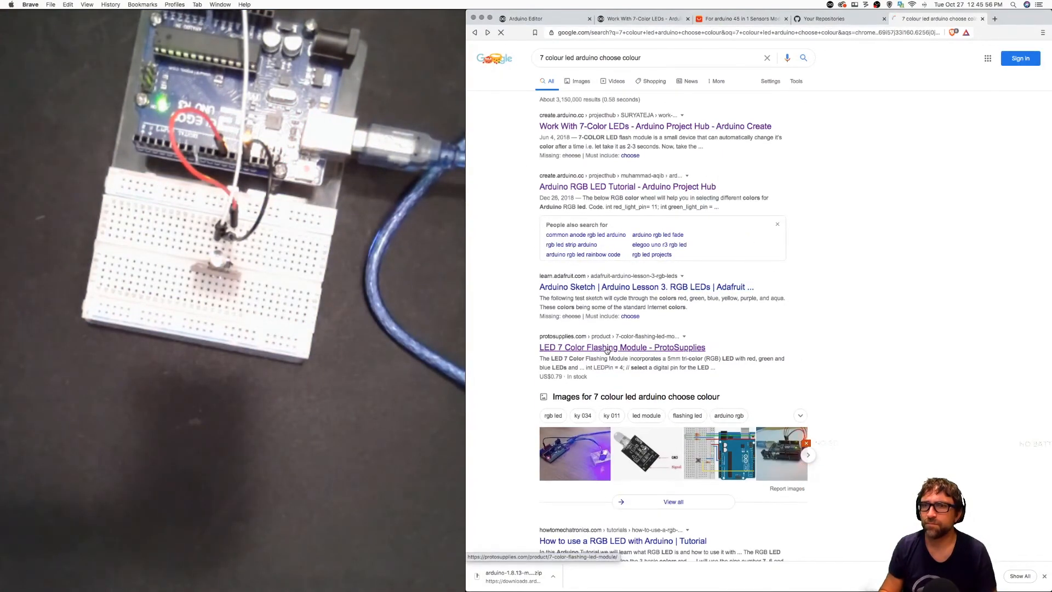
Read the ProtoSupplies 7 Color Flashing Module page, highlight its colour-cycling line, and return to the editor
click(622, 347)
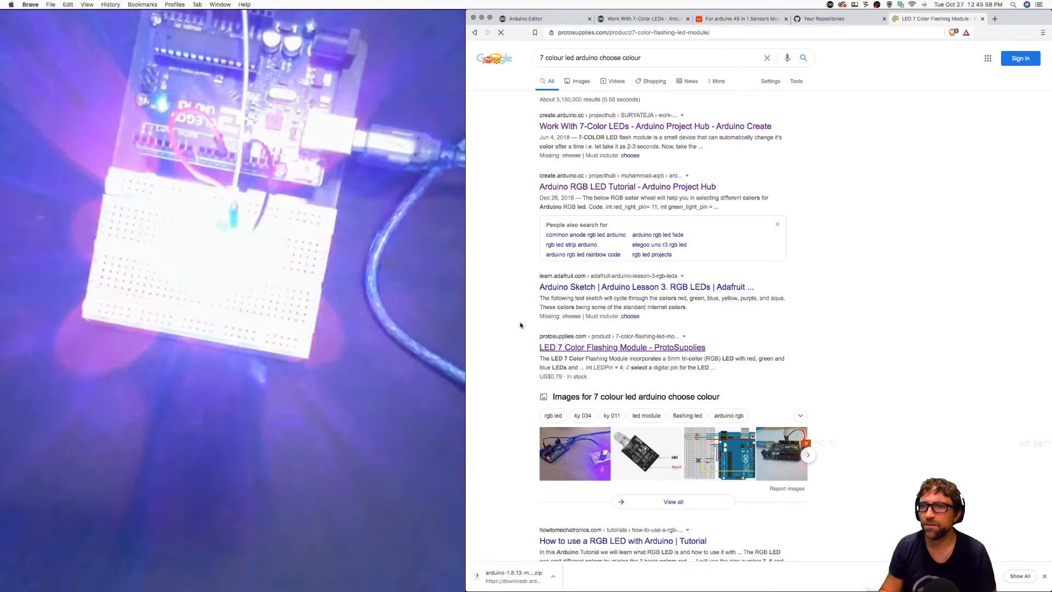
click(622, 347)
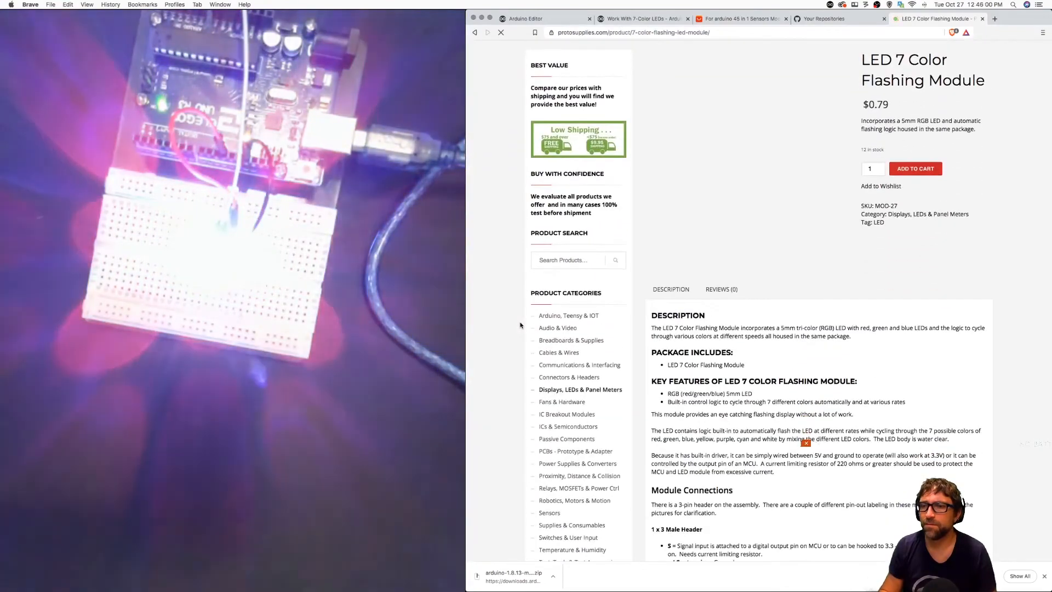
scroll(down, 3)
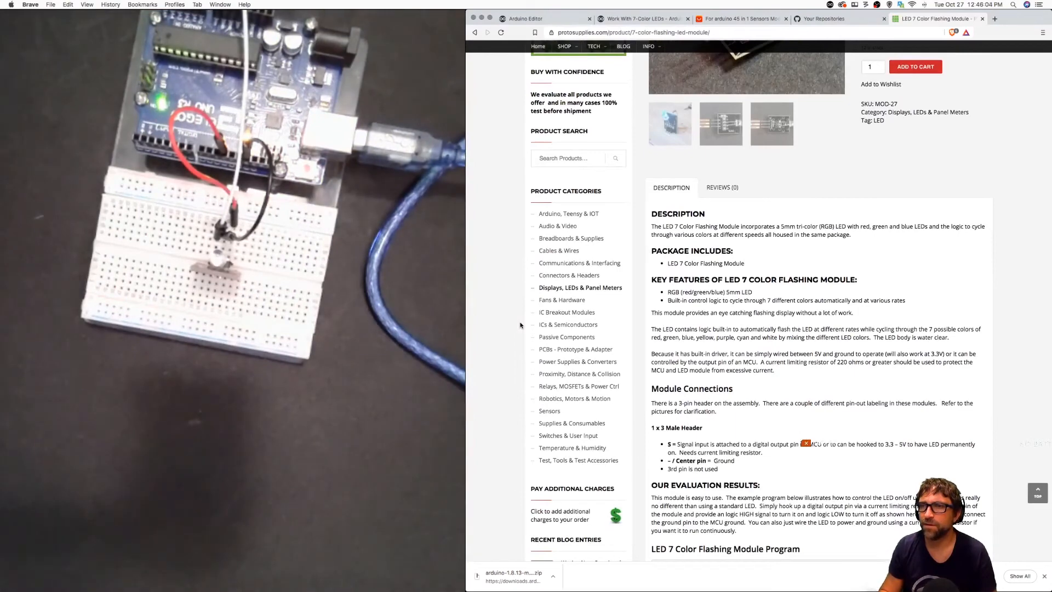
drag(667, 299, 794, 300)
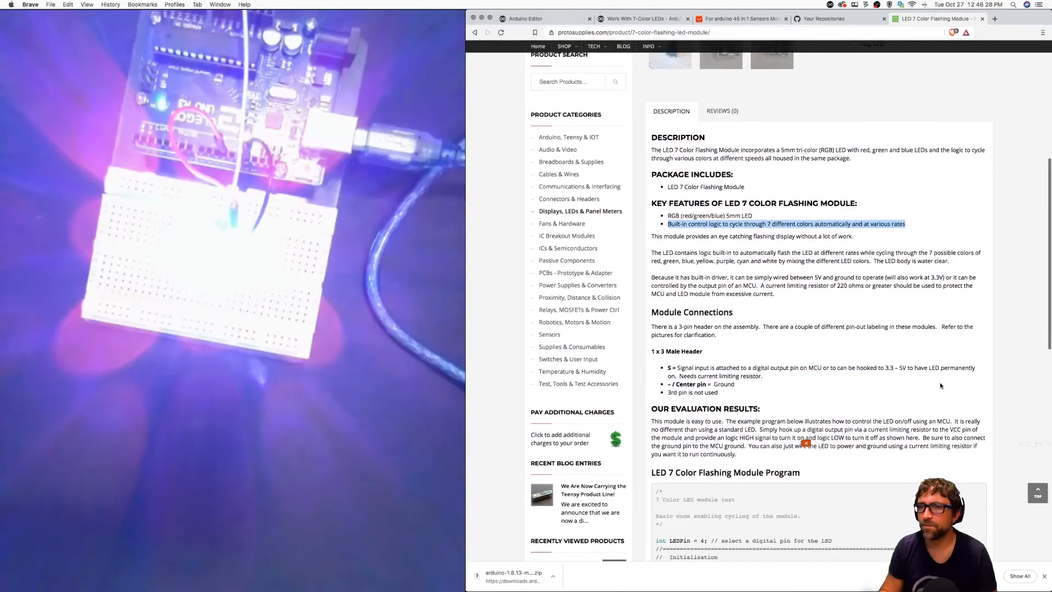
scroll(down, 3)
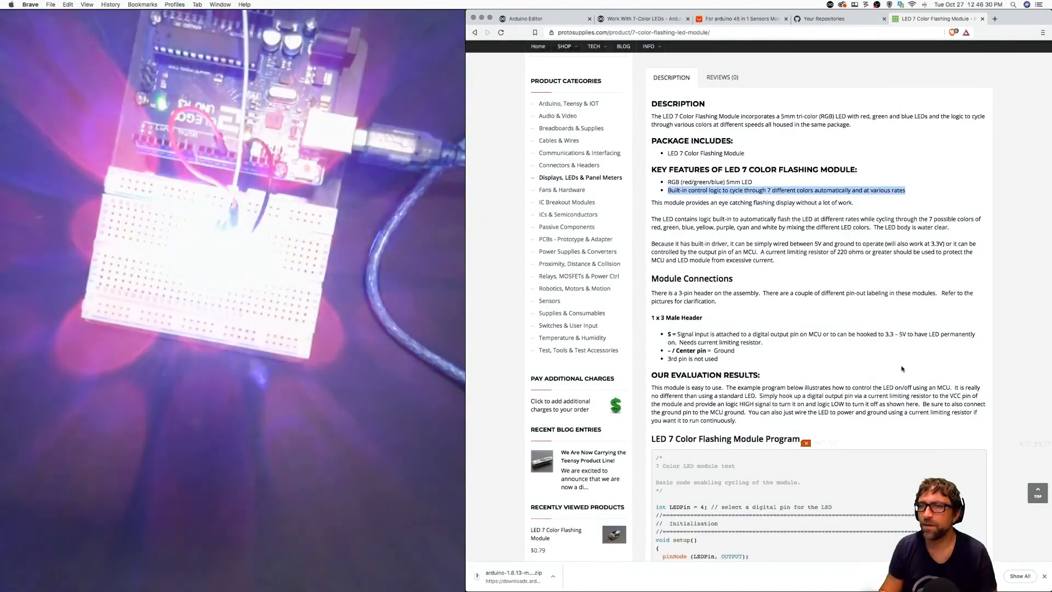
click(532, 18)
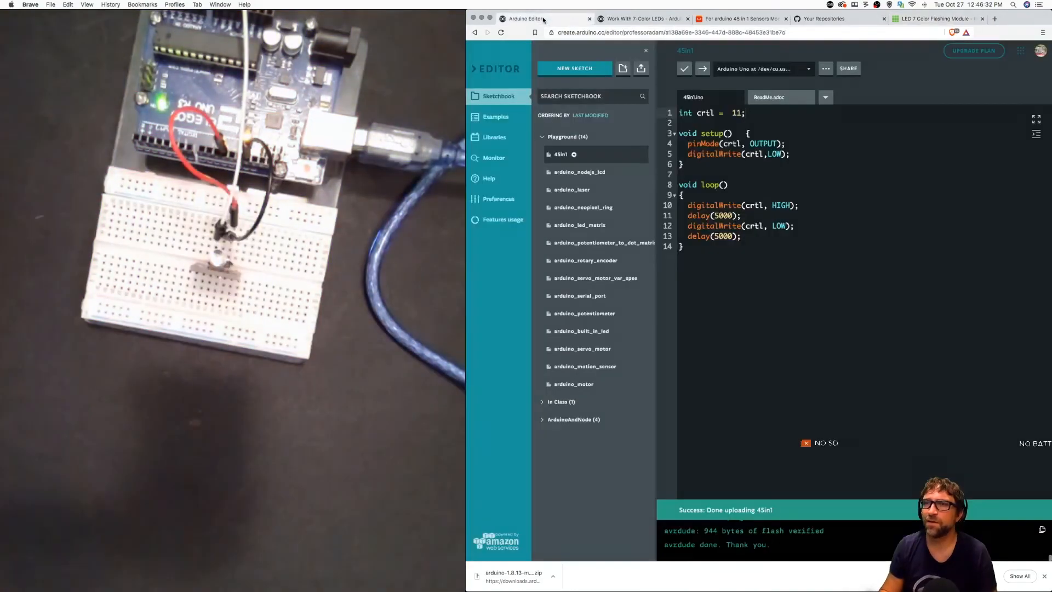